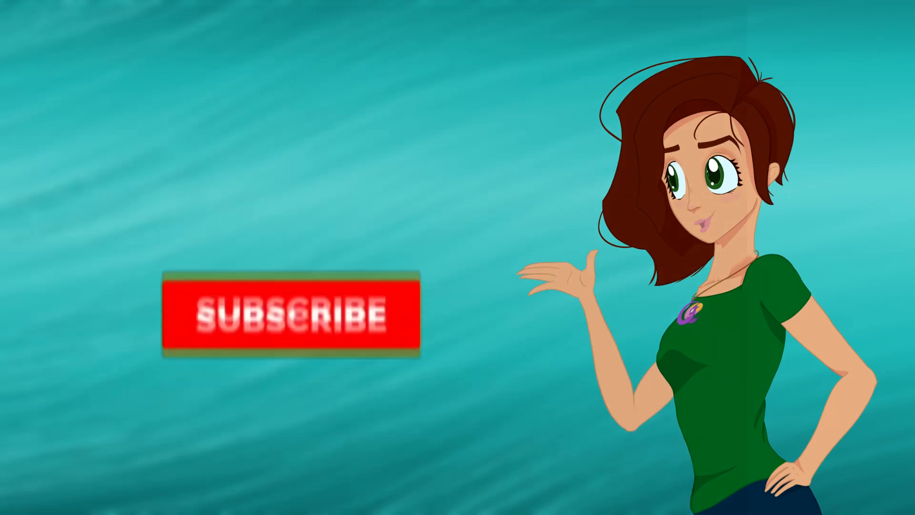
Trace the elf's face, pointed ear, neck, shoulders and windswept hair in black Pen lines
left_click(292, 313)
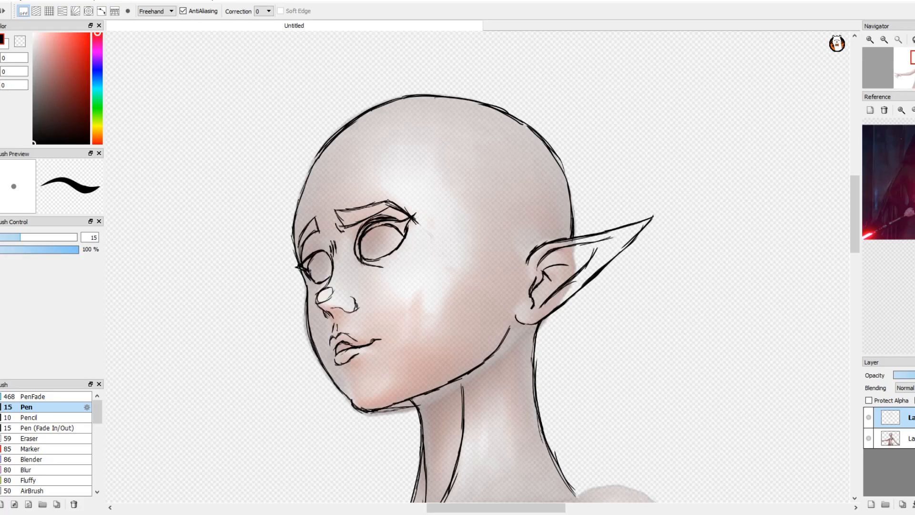
scroll("down", 3)
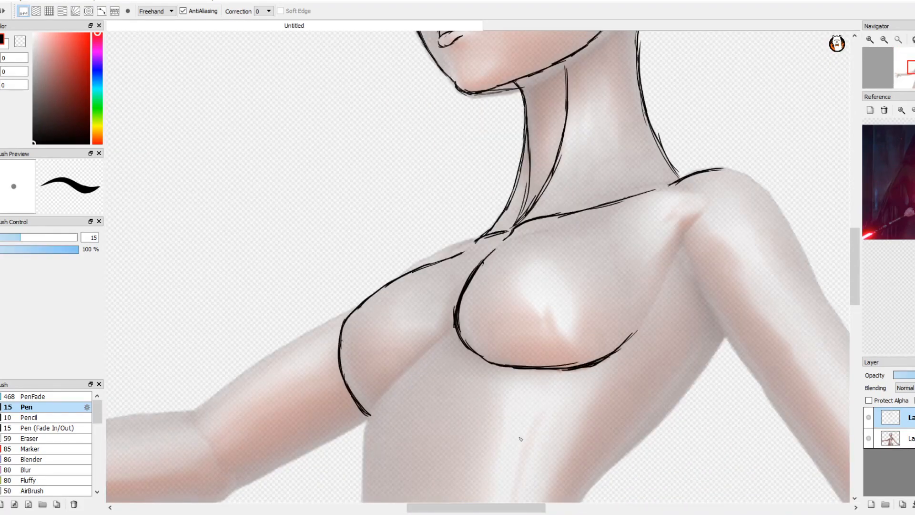
scroll("down", 3)
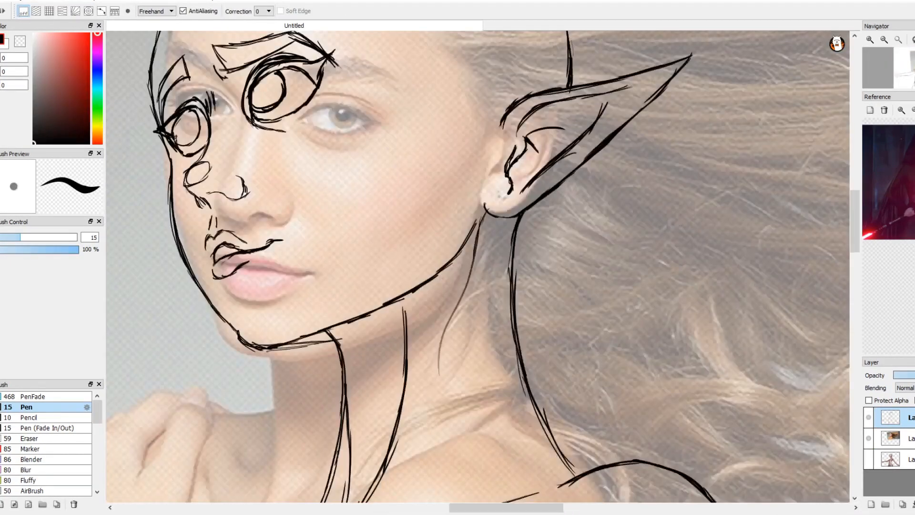
scroll("down", 3)
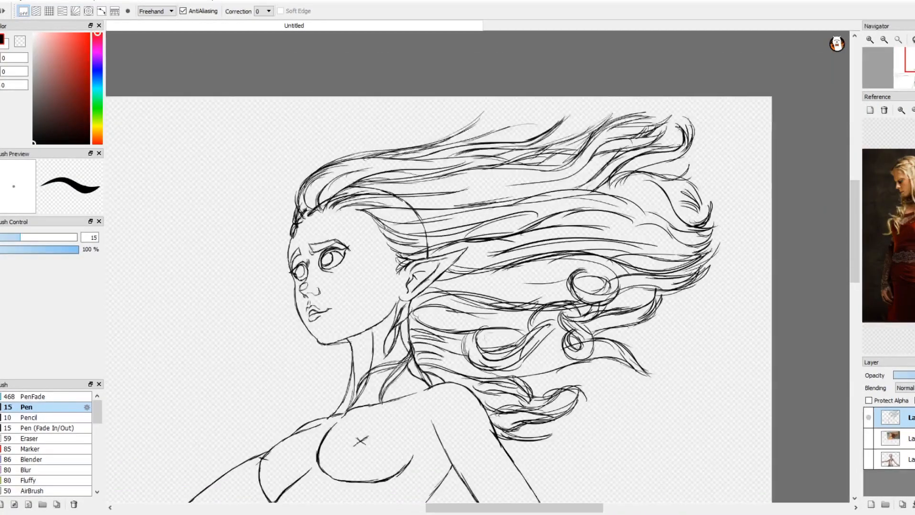
Fill dark brown skin, golden-tan areas and a translucent green sash on separate layers
scroll("down", 3)
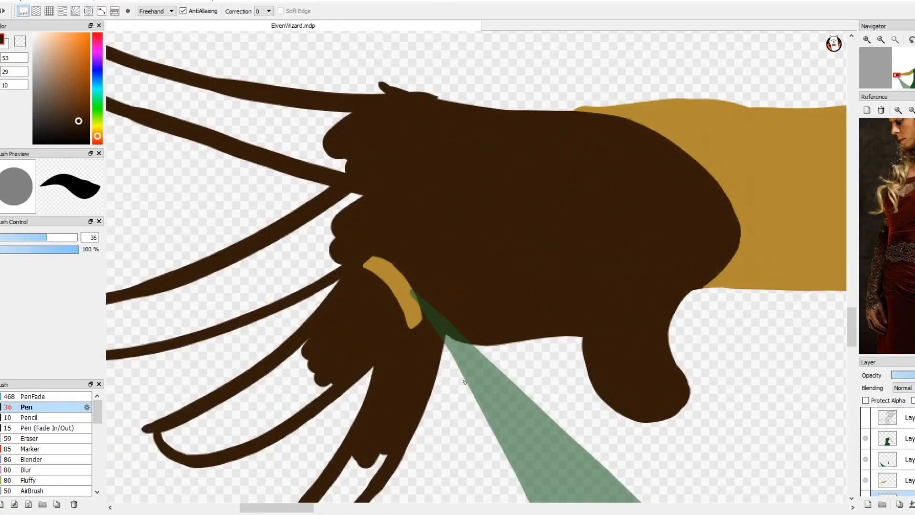
Fill the hair orange-brown, the dress green and the crystal earring light blue under the lineart
scroll("down", 3)
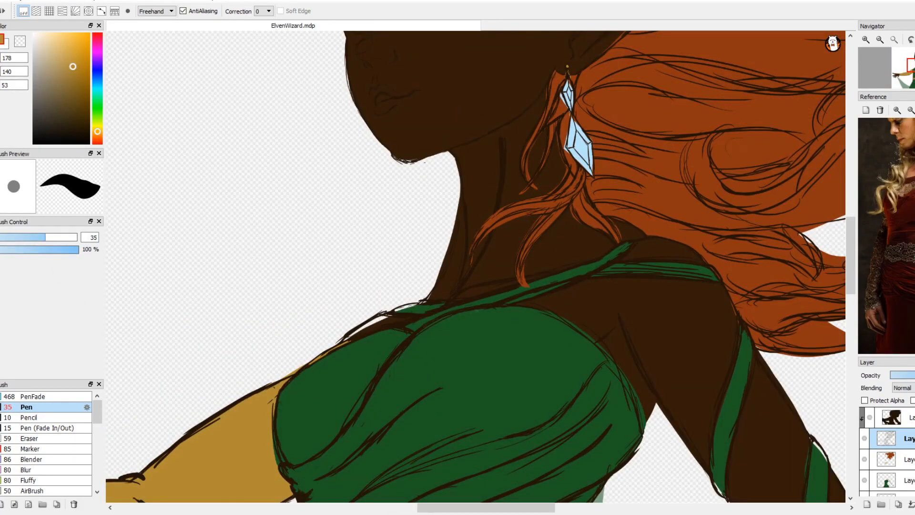
Complete the auburn hair fill and bring up the AirBrush's Edit Brush settings
scroll("down", 3)
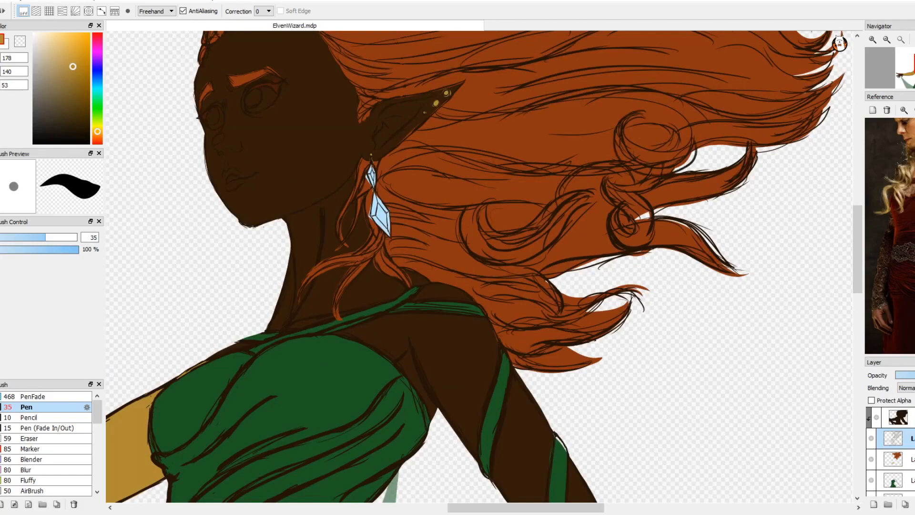
scroll("down", 3)
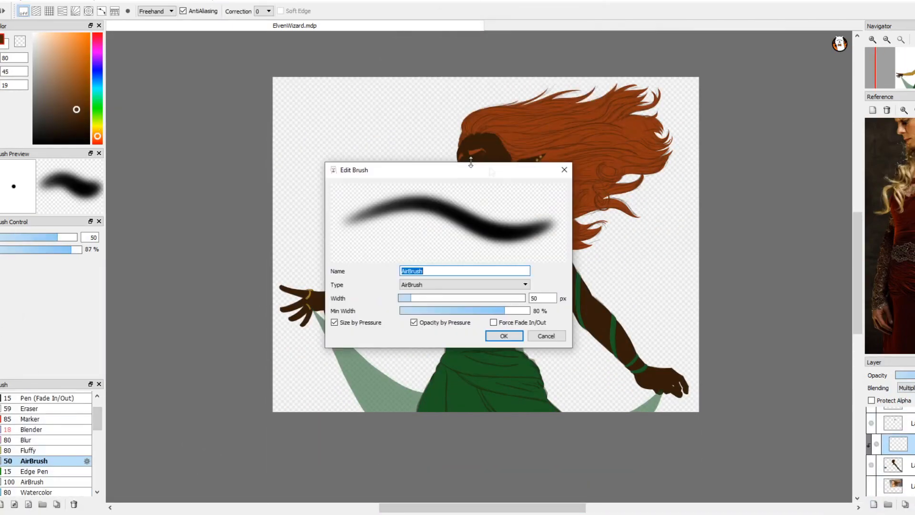
Paint darker green folds and soft lighter green highlights onto the dress with AirBrush and Pen
left_click(503, 335)
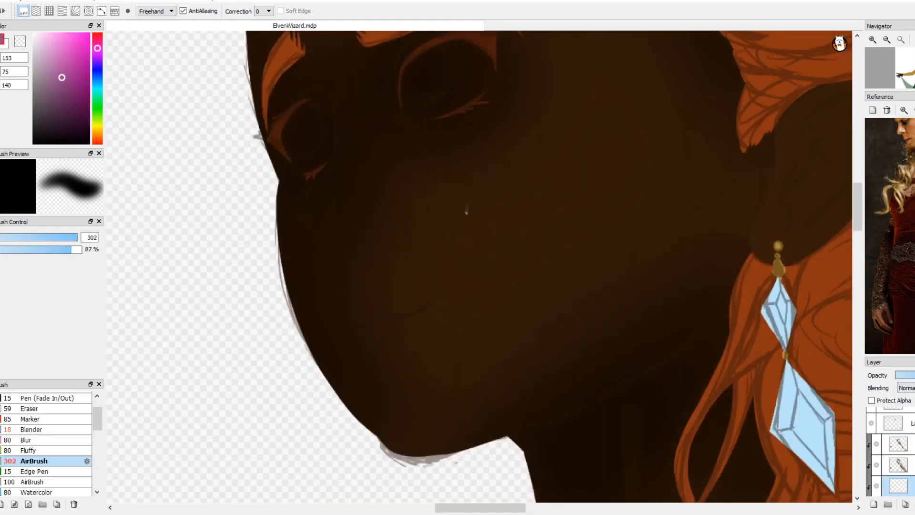
left_click(34, 396)
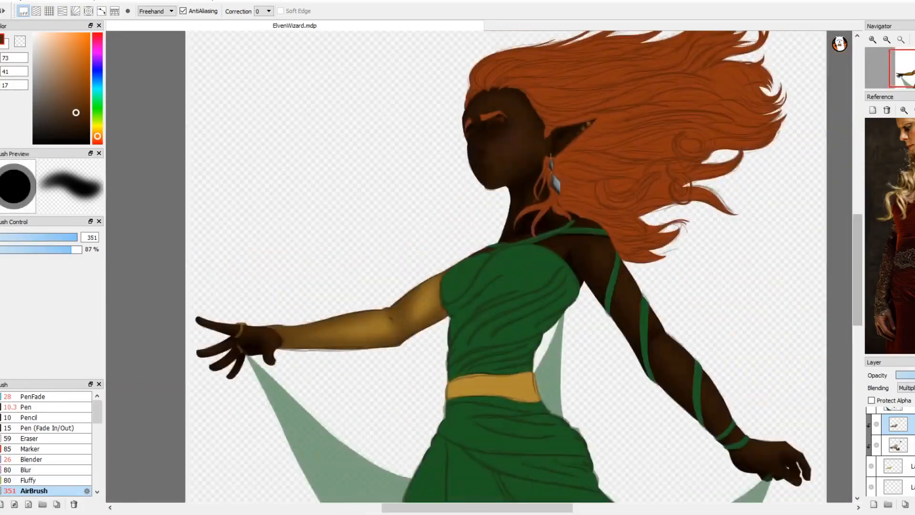
left_click(33, 396)
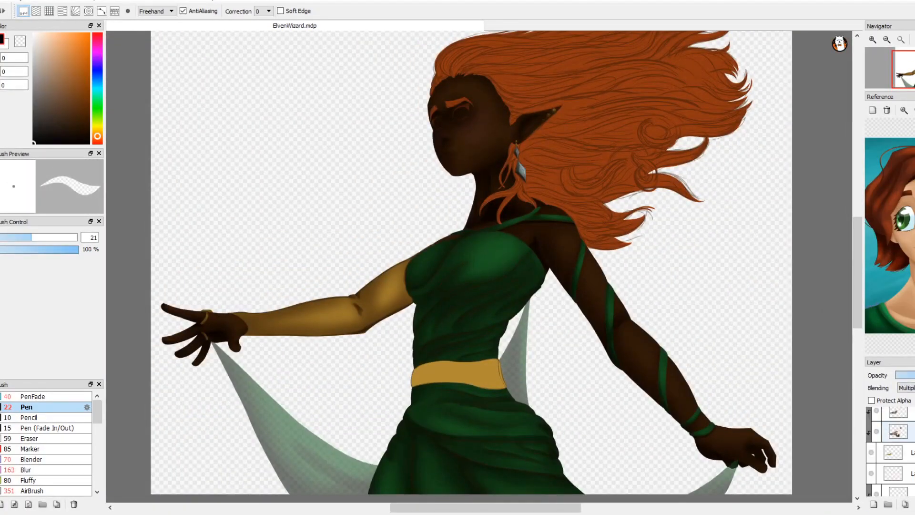
left_click(32, 490)
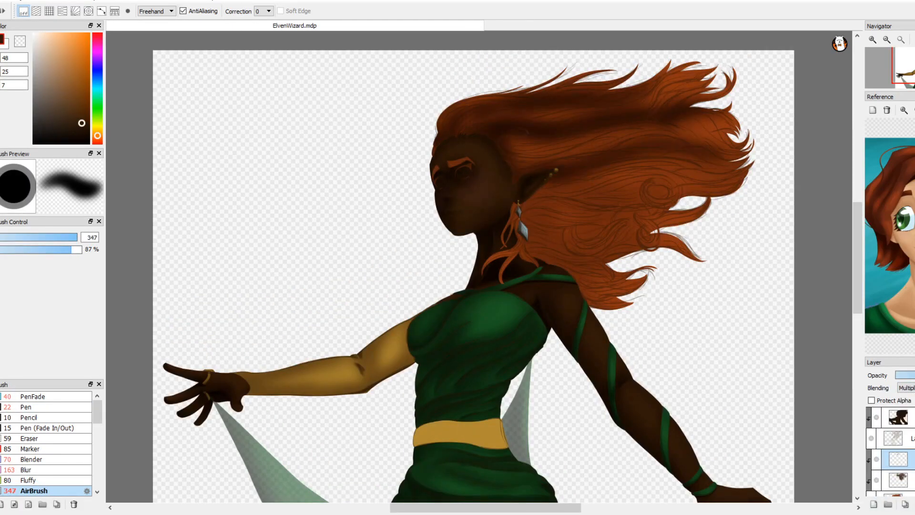
Spray dark brown airbrush shadows over the hair crown and face on a multiply layer
left_click(33, 395)
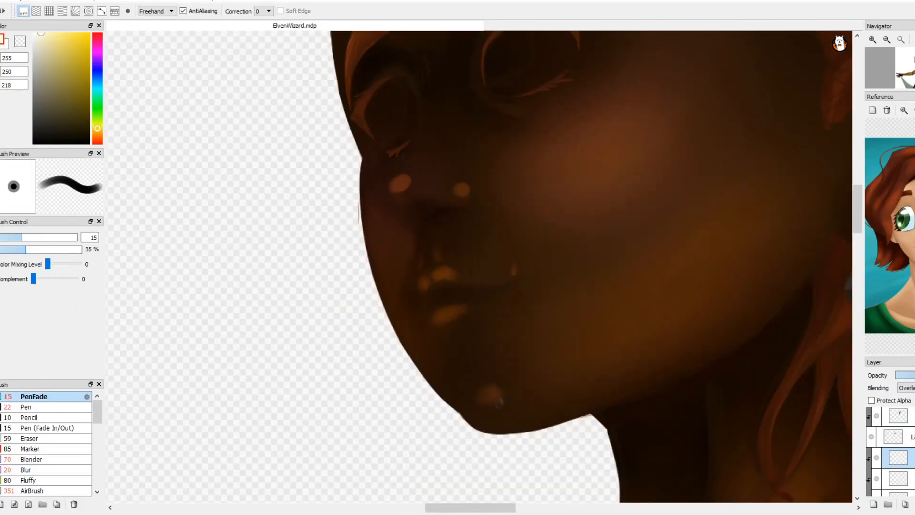
Paint a crystal earring and gold ear beads with PenFade and Pen, smoothing with Blur
left_click(26, 470)
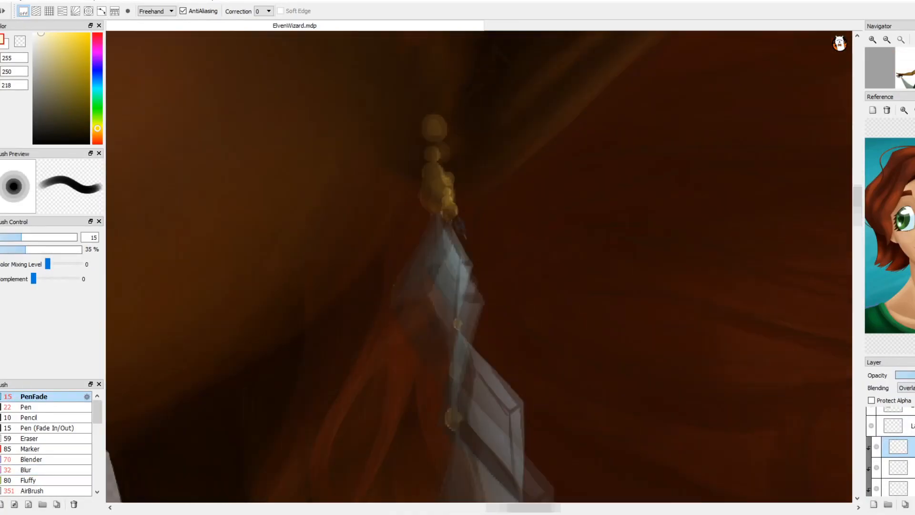
left_click(32, 459)
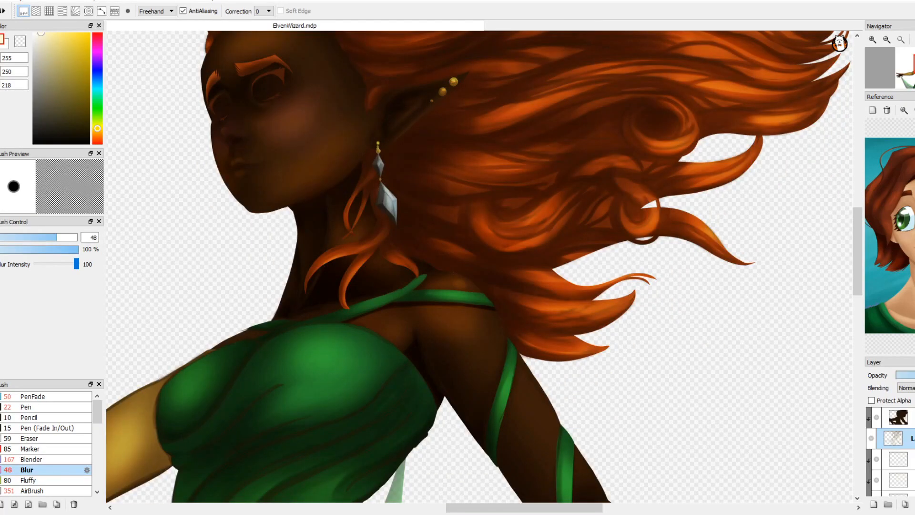
Paint warm lip tones, a dark parting line and glossy highlights on the zoomed-in mouth
scroll("down", 3)
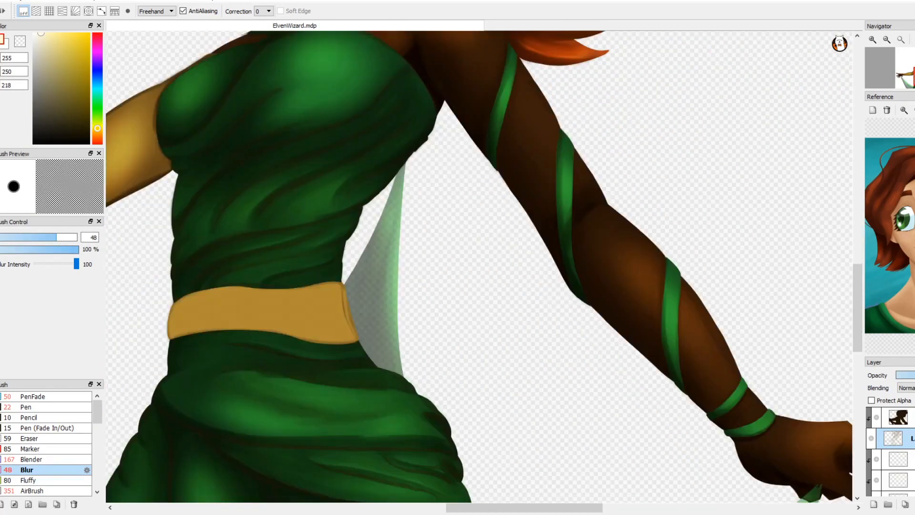
left_click(886, 39)
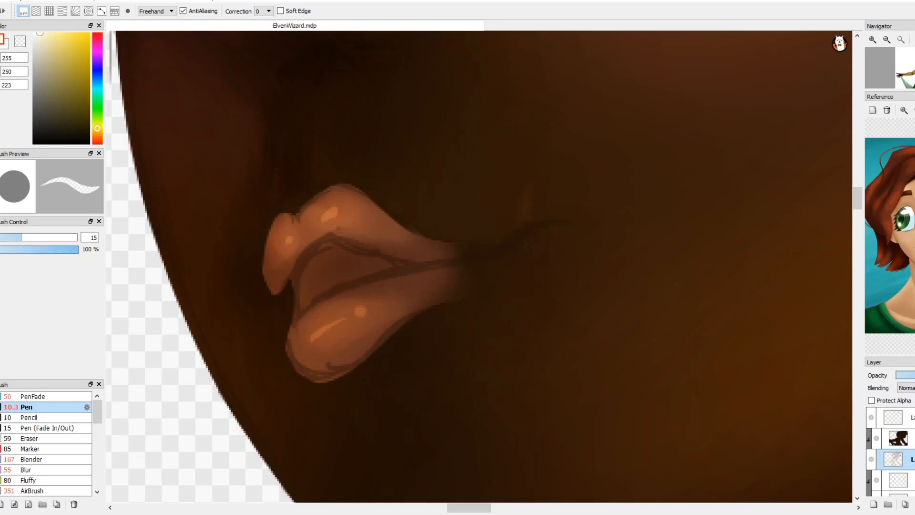
Paint eye whites, blue irises, dark pupils and white catchlights on a new layer
left_click(27, 470)
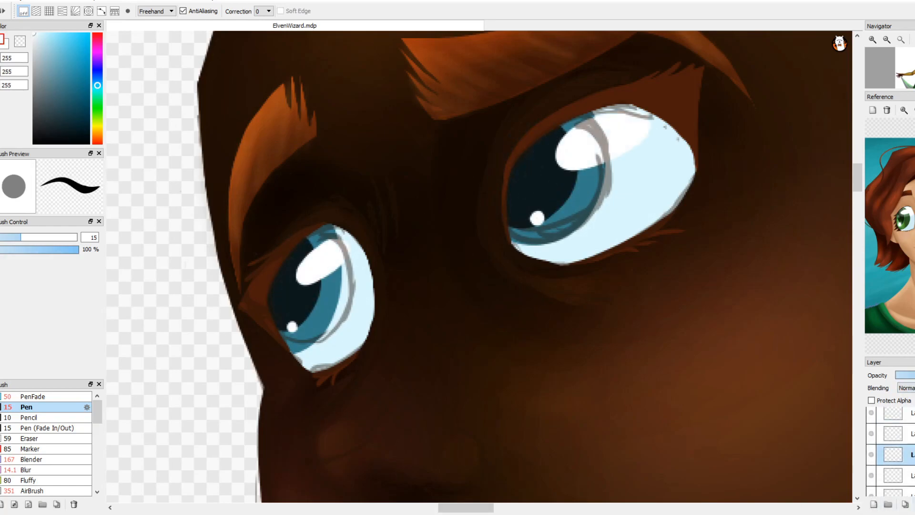
Shade irises teal and whites pale blue, blend with Blur and Blender, then draw white swirls
left_click(33, 396)
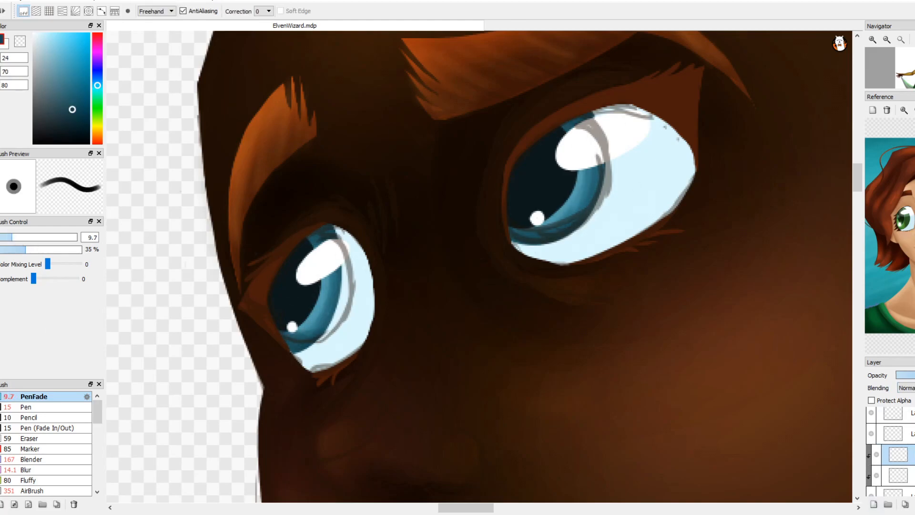
left_click(27, 469)
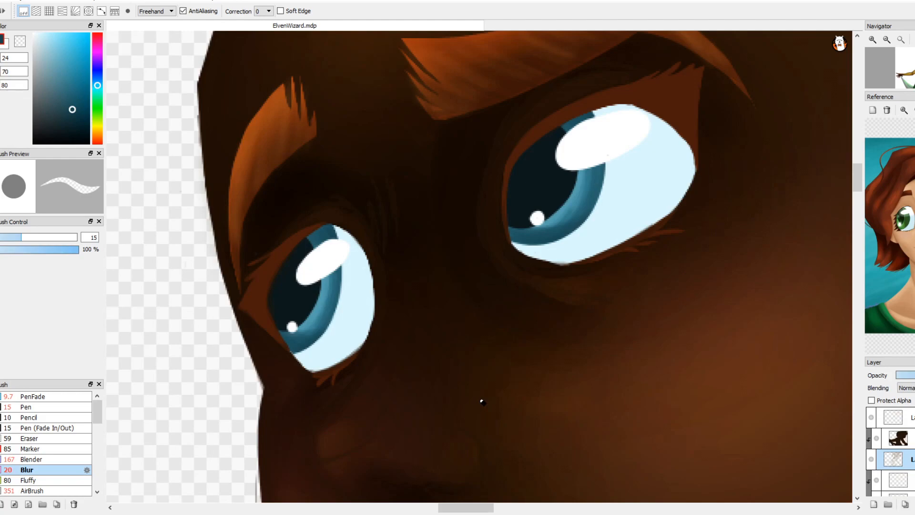
left_click(32, 396)
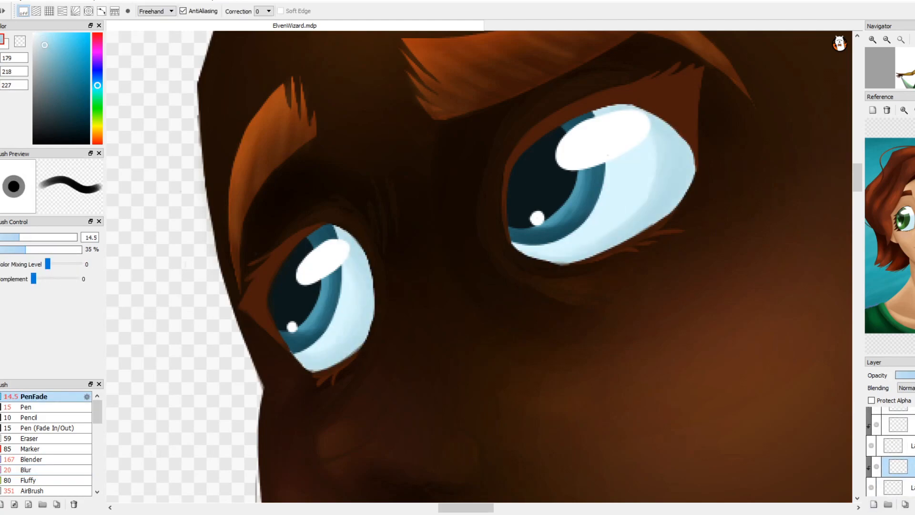
left_click(33, 459)
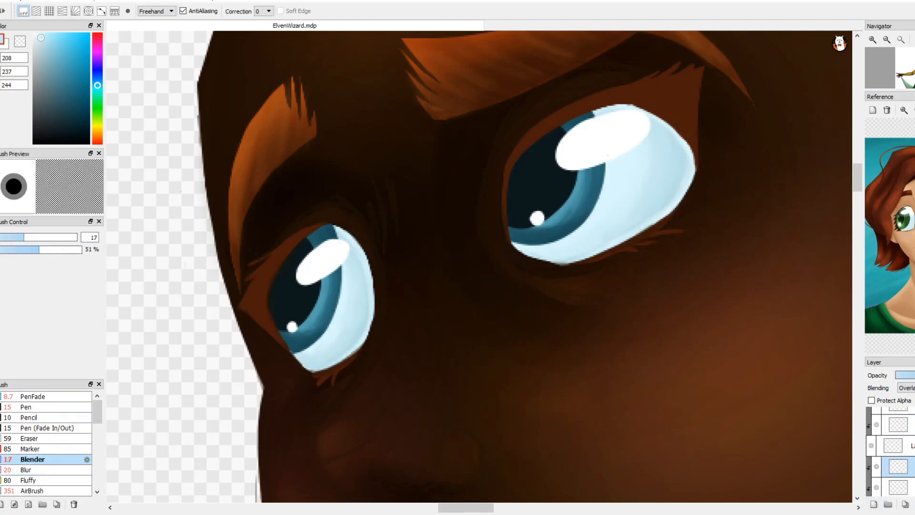
left_click(33, 396)
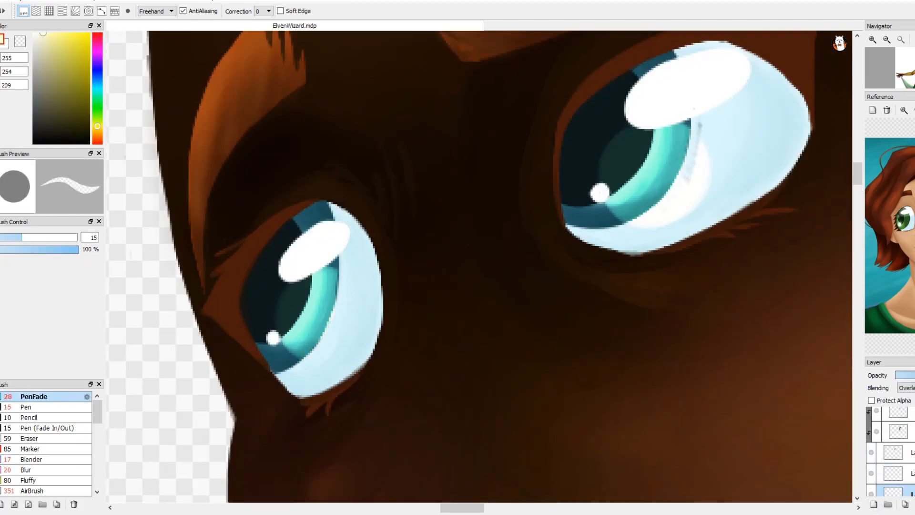
left_click(28, 470)
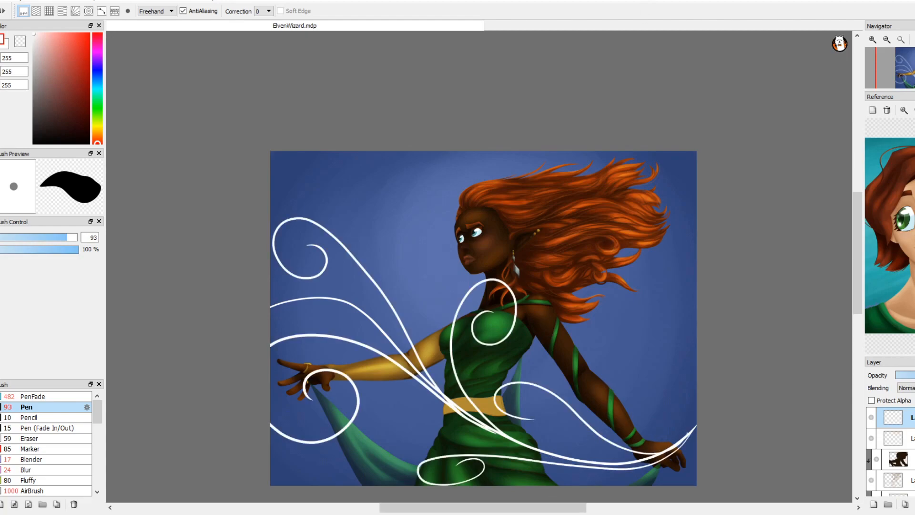
Airbrush a violet glow along the swirls, then soften it with the Blender brush
left_click(34, 491)
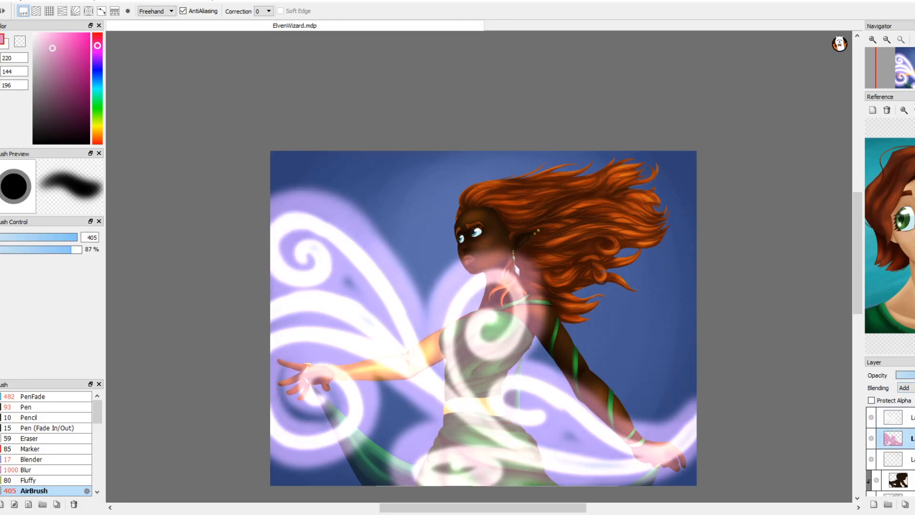
left_click(31, 459)
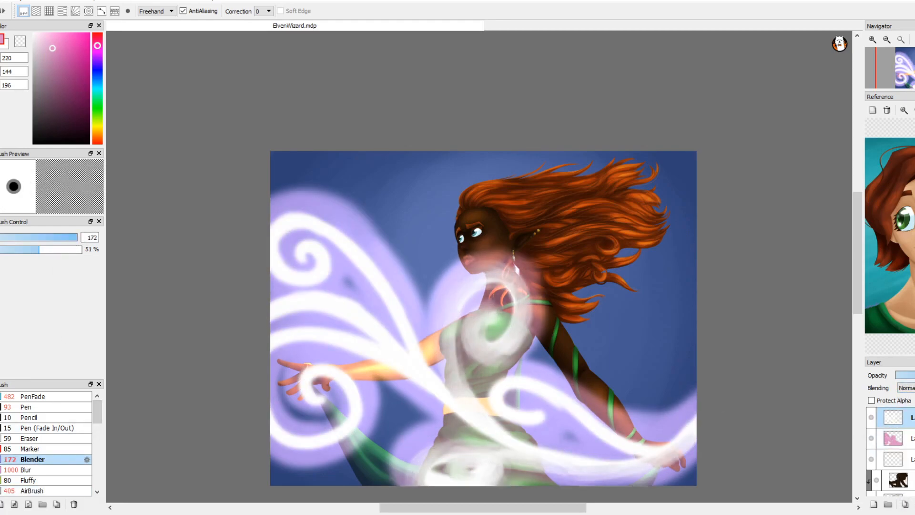